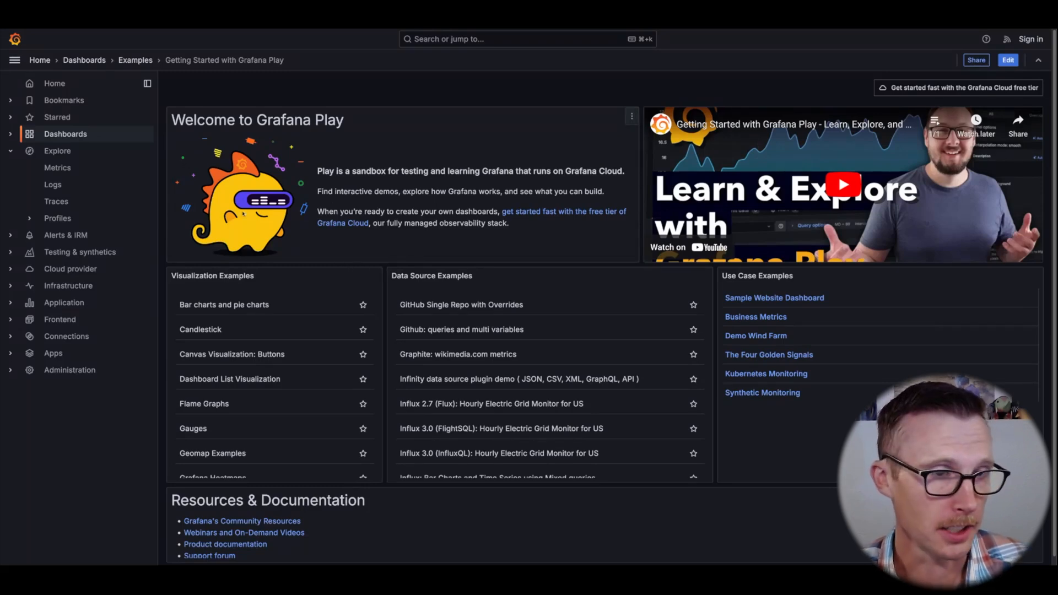
pyautogui.moveTo(147, 168)
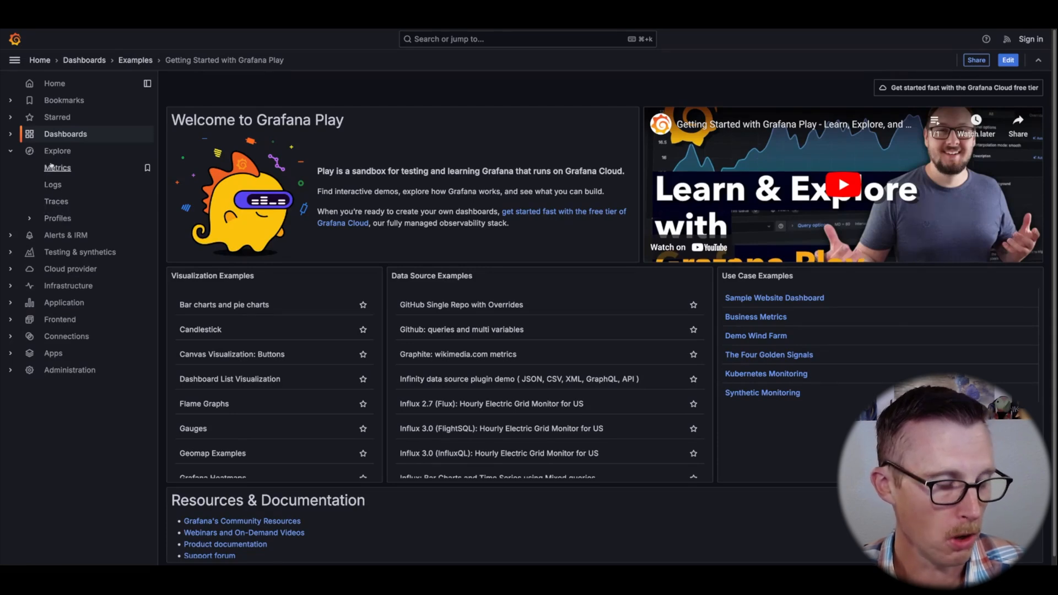
# Launch Explore Logs from the sidebar and browse the 11 listed services.
pyautogui.click(53, 184)
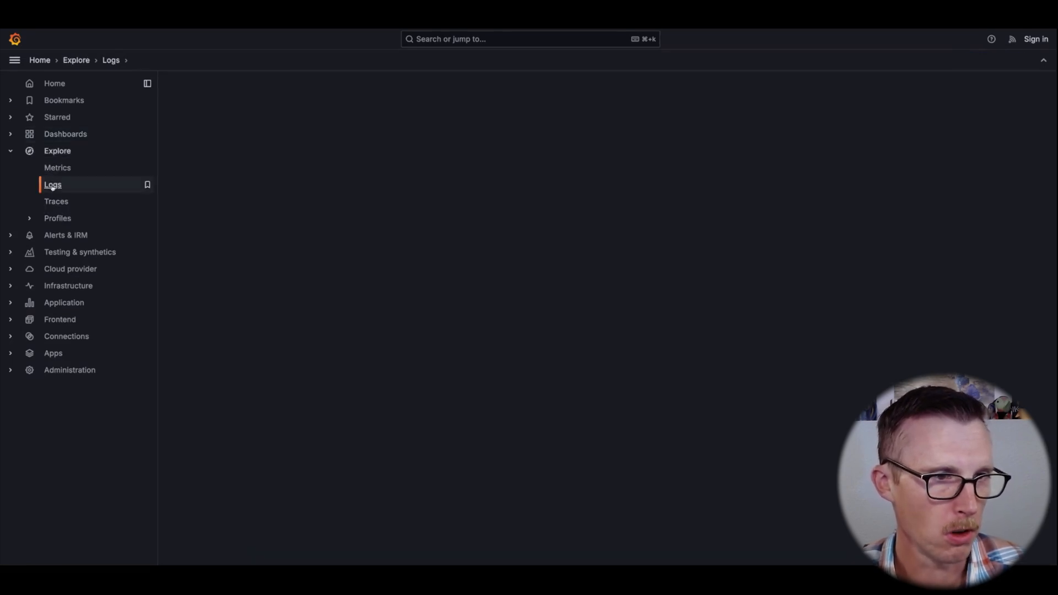
pyautogui.click(51, 185)
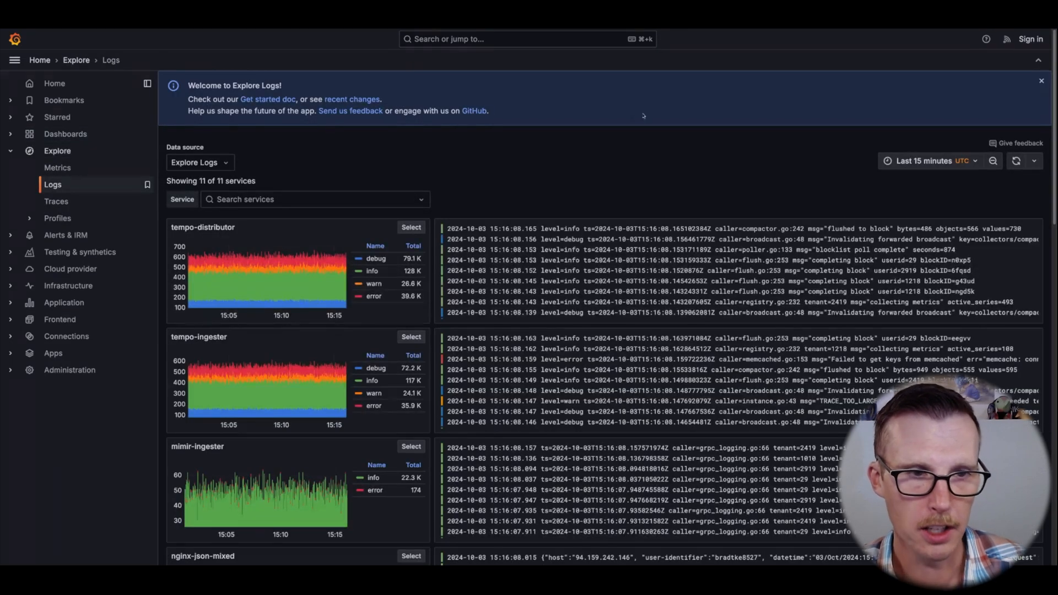
pyautogui.moveTo(639, 130)
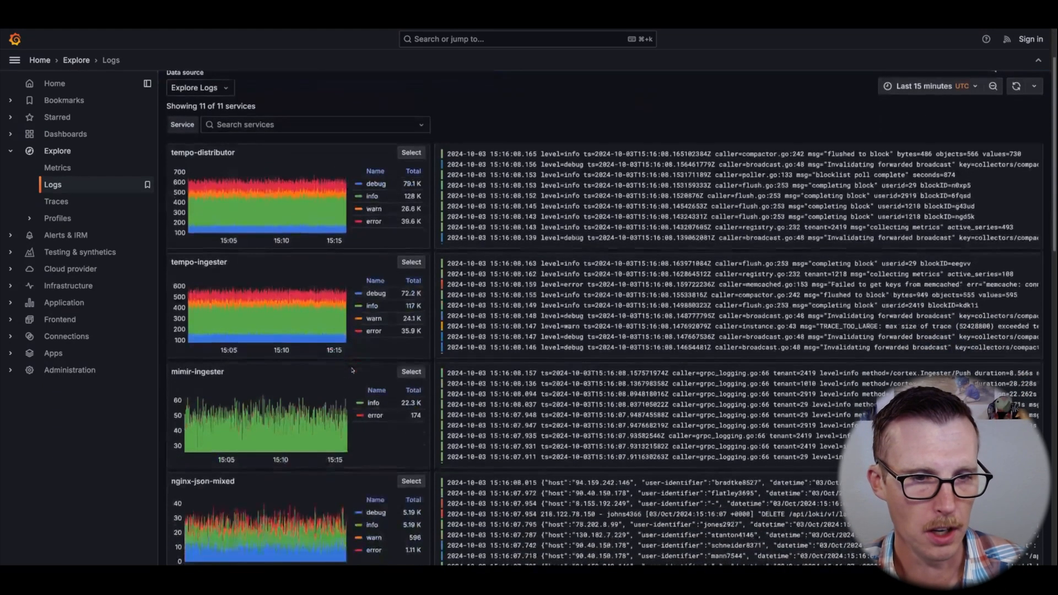
pyautogui.scroll(-3)
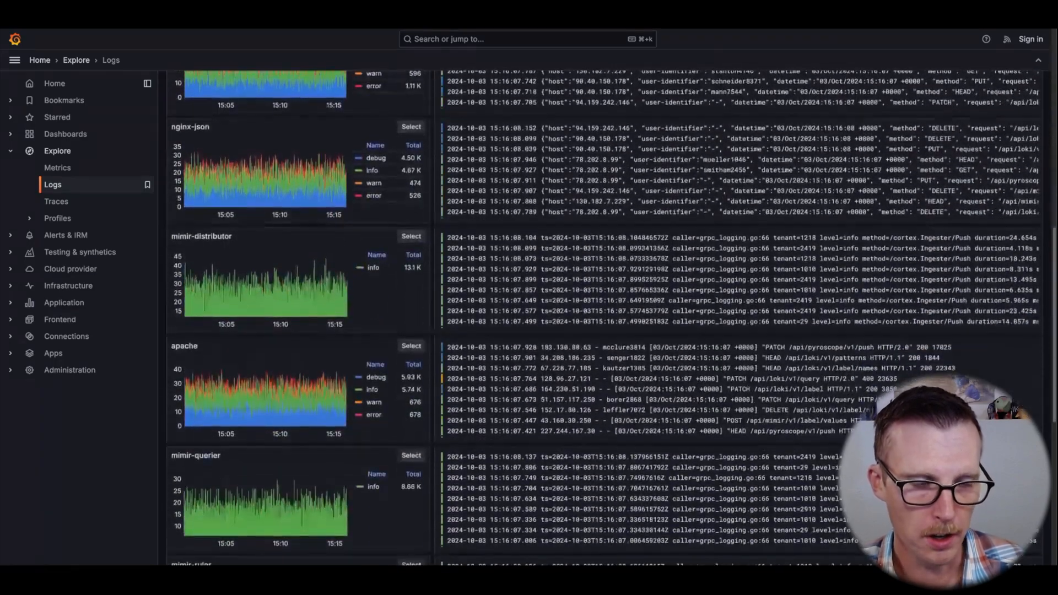
pyautogui.scroll(-3)
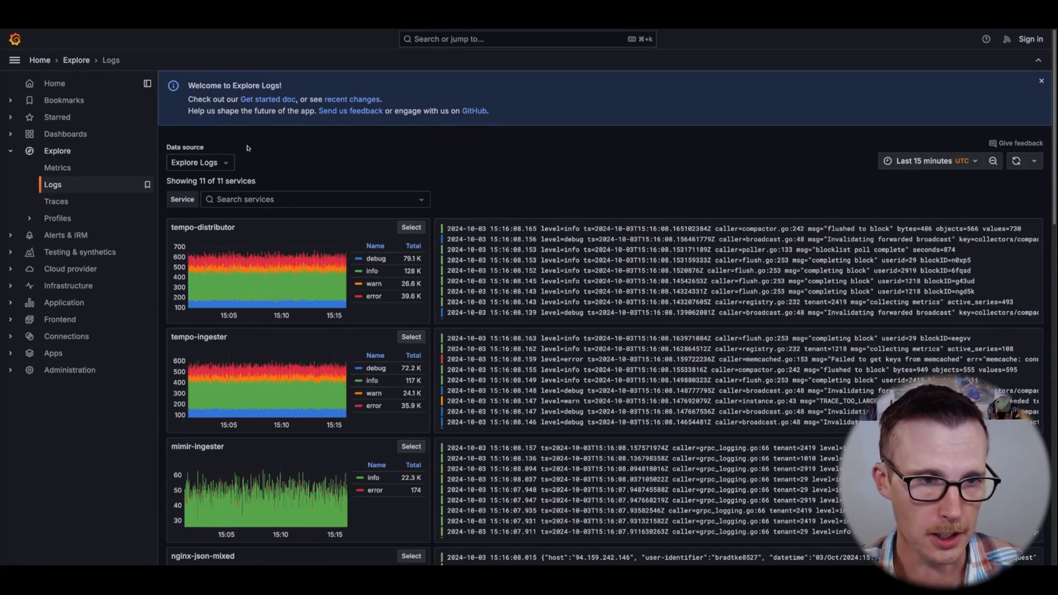
pyautogui.moveTo(291, 159)
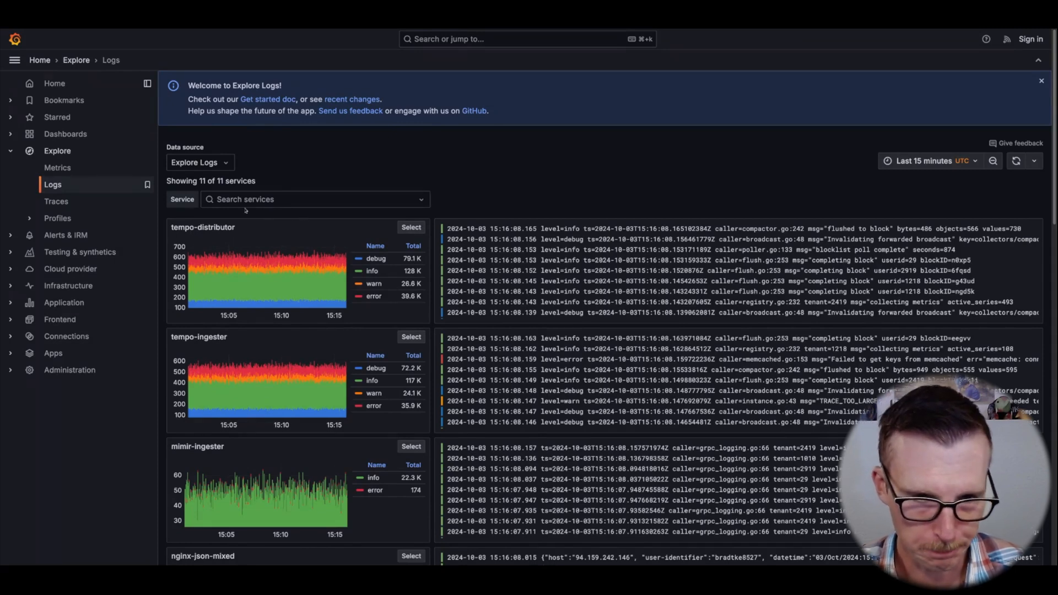
pyautogui.moveTo(633, 274)
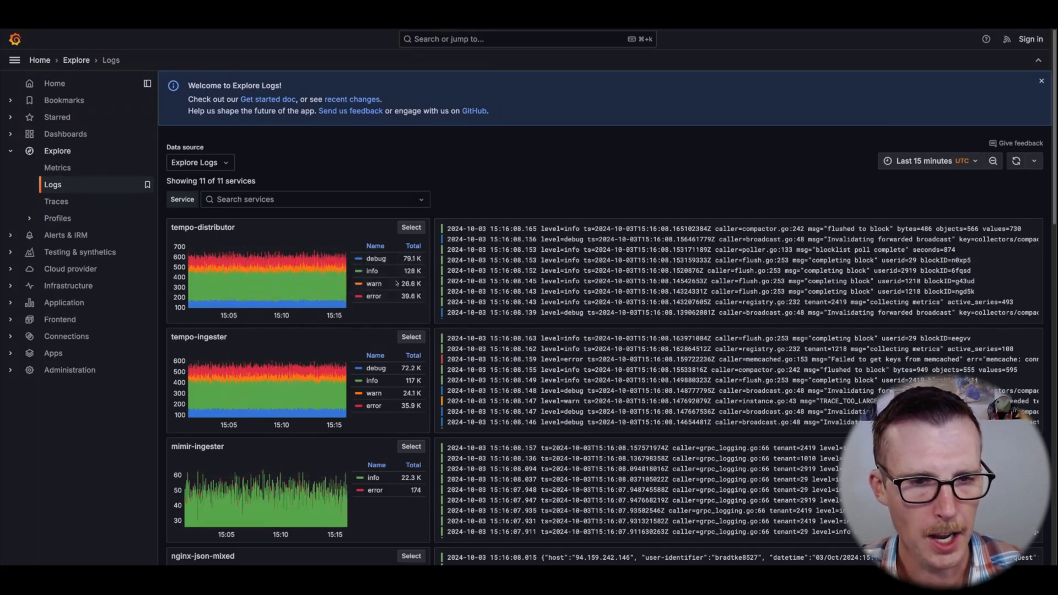
pyautogui.moveTo(323, 255)
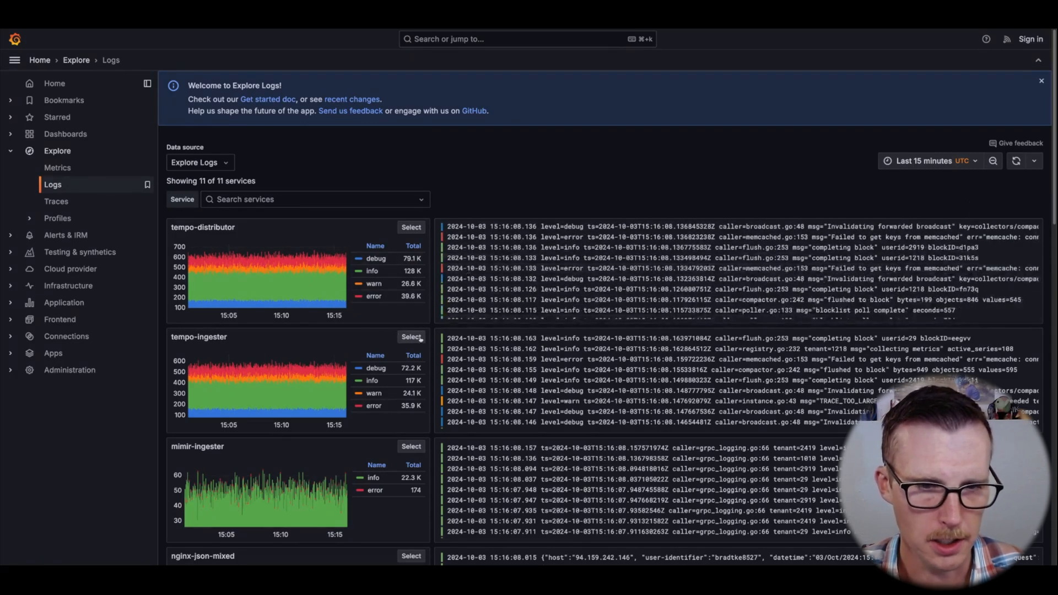
# Drill into tempo-ingester and search its log lines for 'complet'.
pyautogui.click(411, 338)
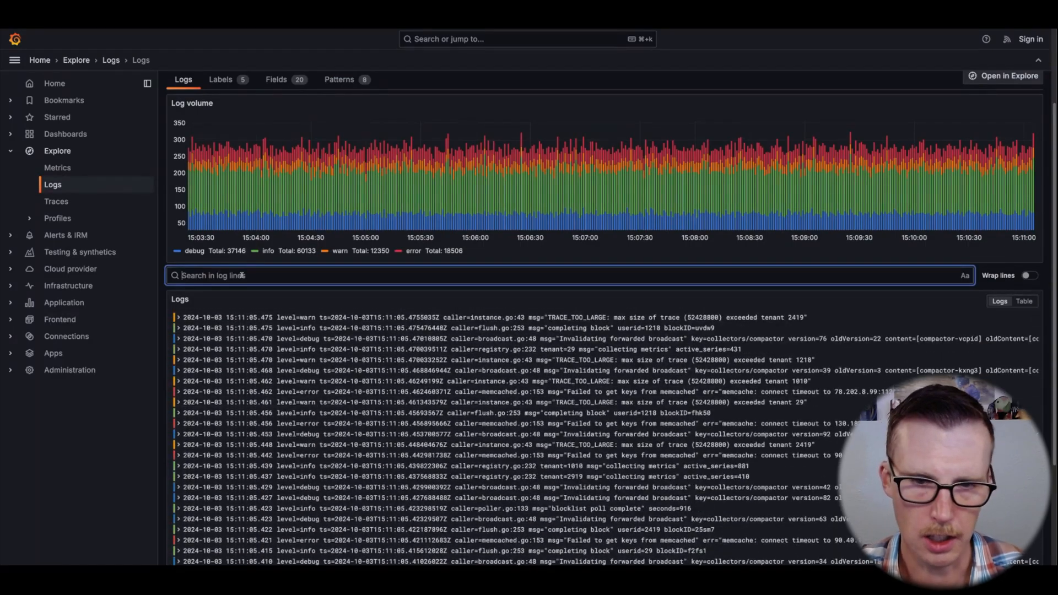
pyautogui.write('completing block')
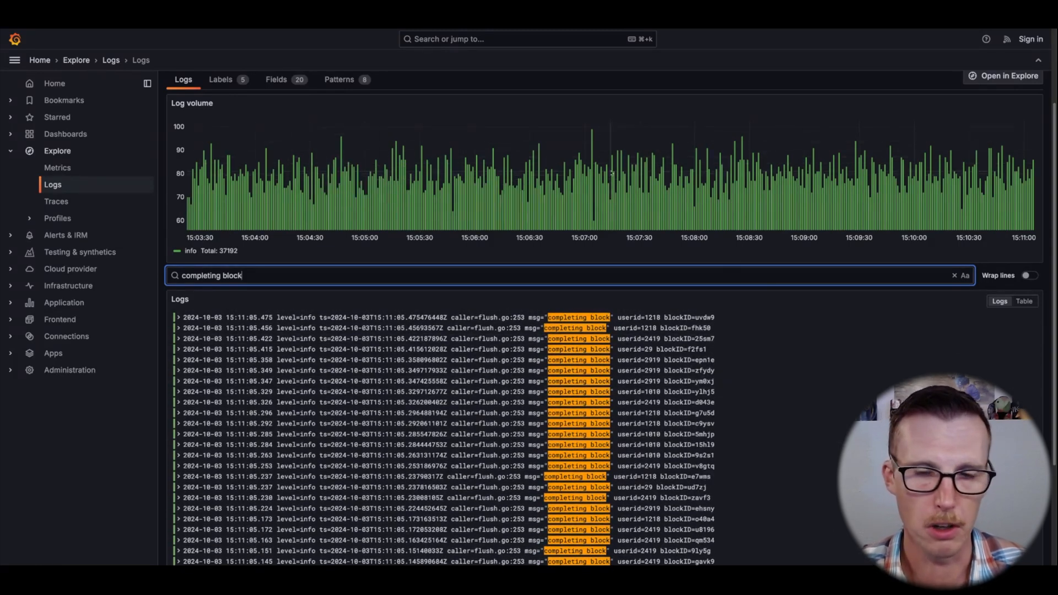
pyautogui.moveTo(668, 311)
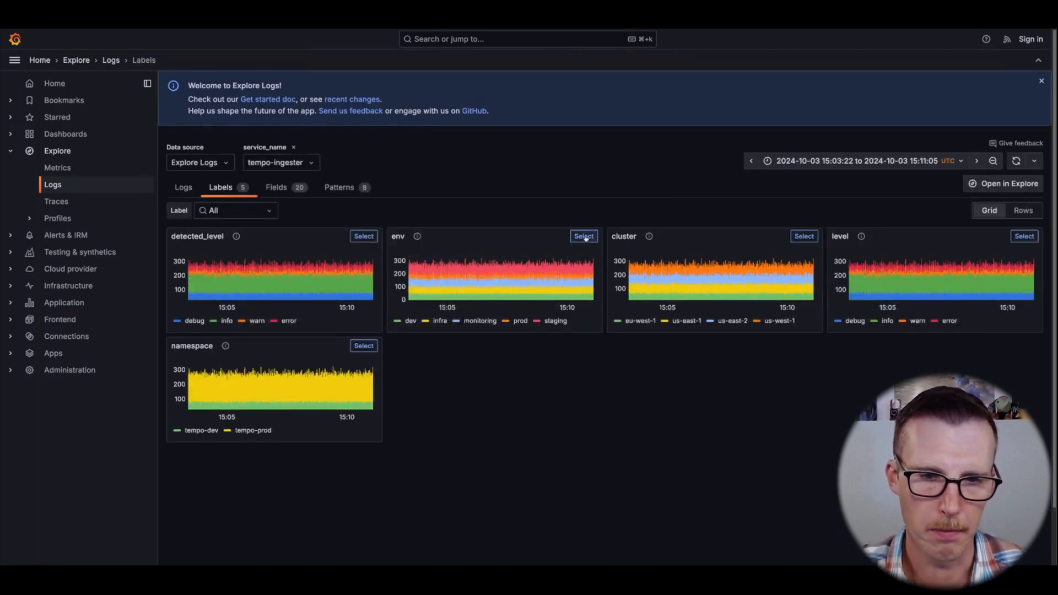
# Filter tempo-ingester logs to env = prod and view the matching log lines.
pyautogui.click(583, 236)
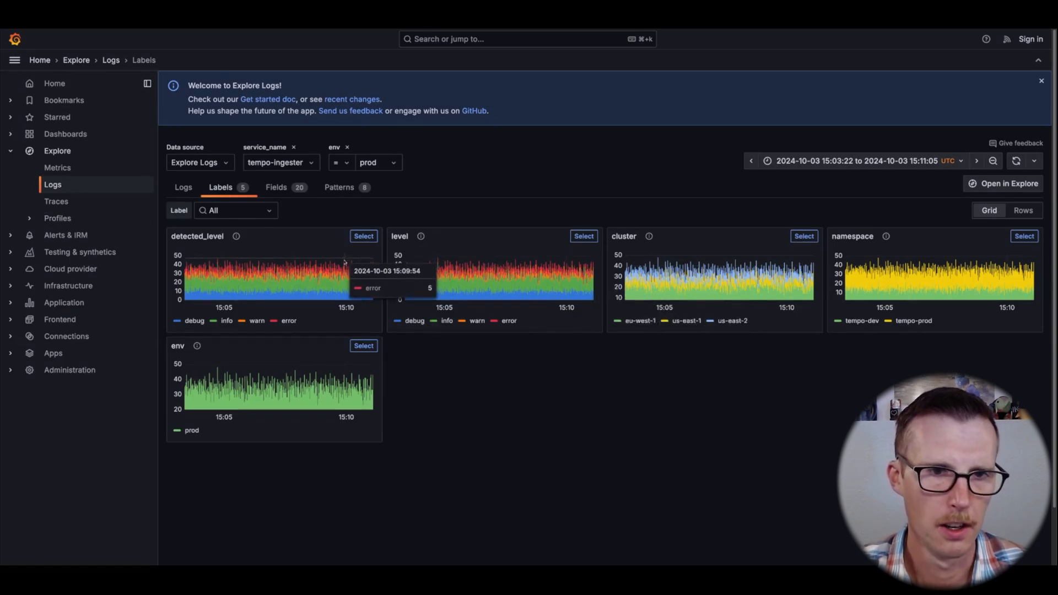
pyautogui.click(183, 187)
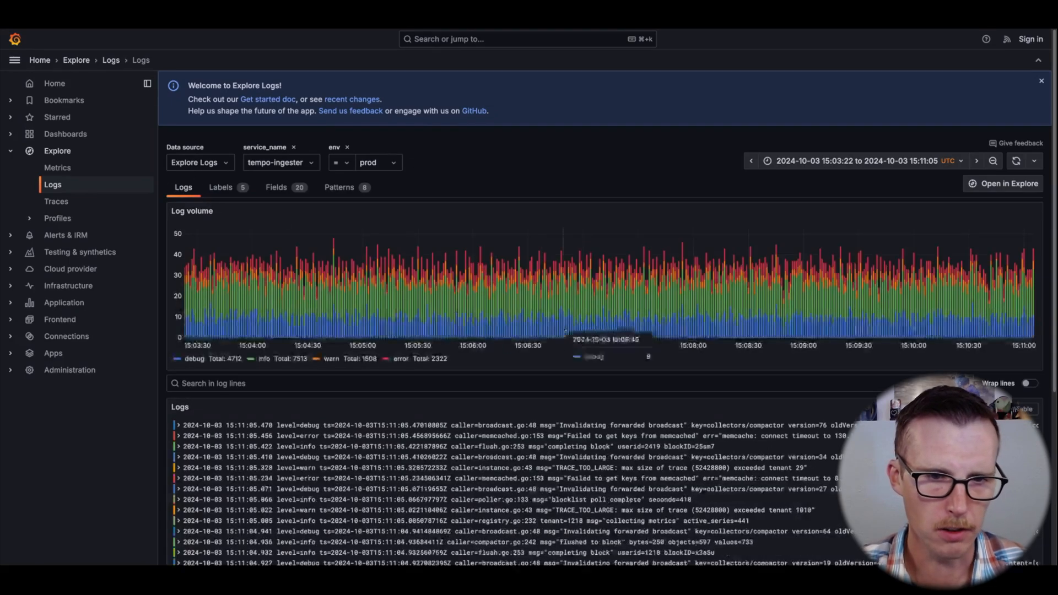
pyautogui.scroll(-3)
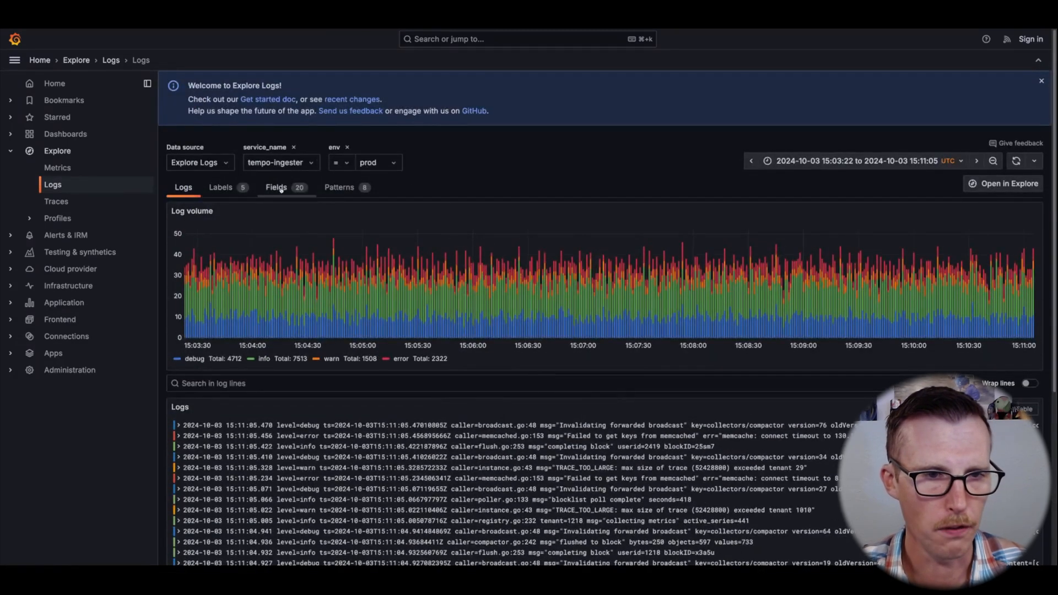
# Show the Fields breakdown of the prod tempo-ingester logs.
pyautogui.click(276, 187)
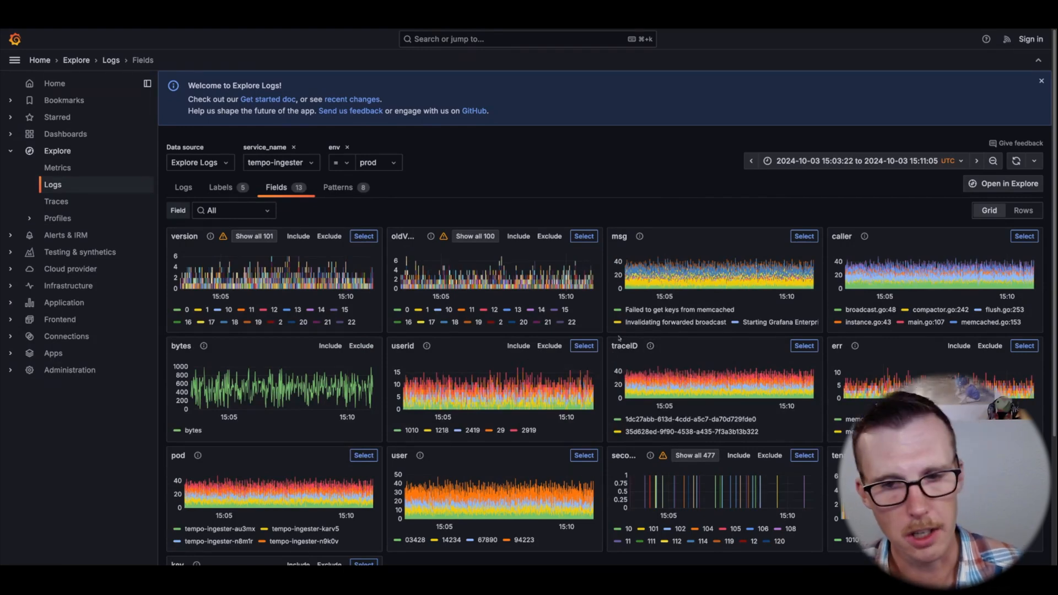
pyautogui.click(1042, 85)
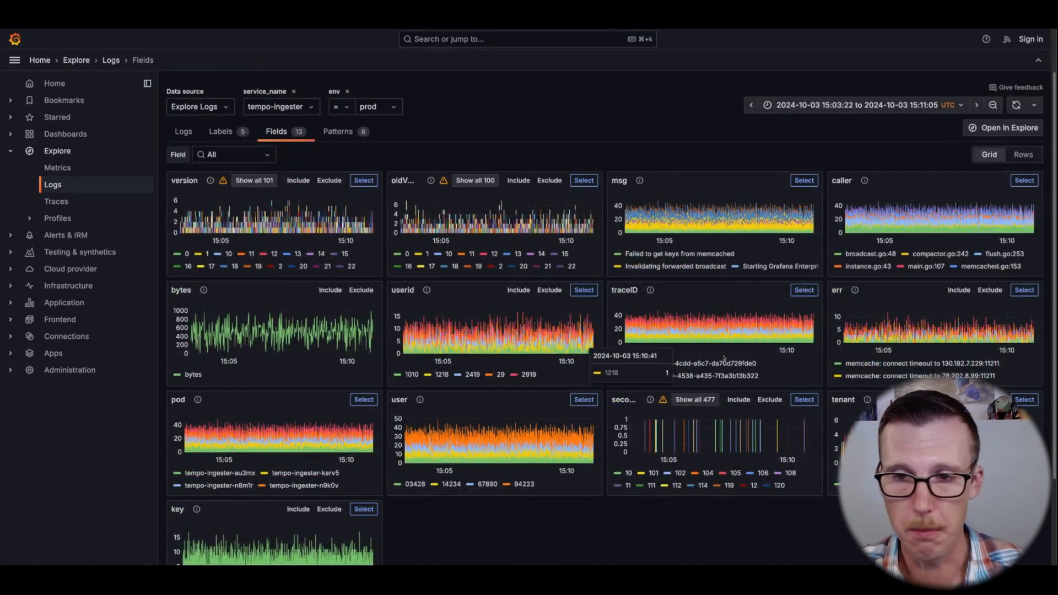
pyautogui.moveTo(754, 305)
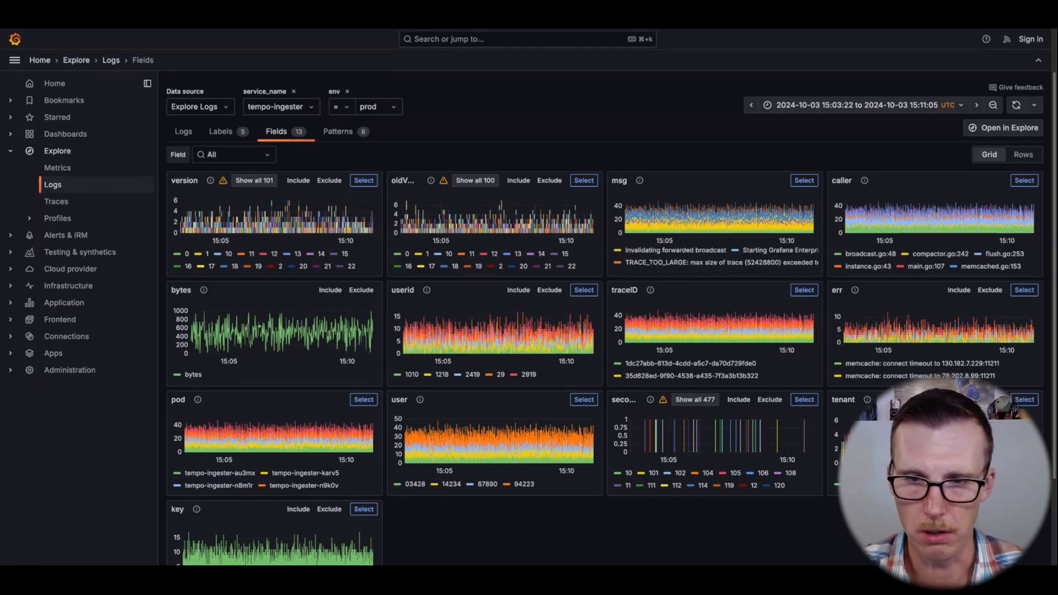
pyautogui.moveTo(591, 269)
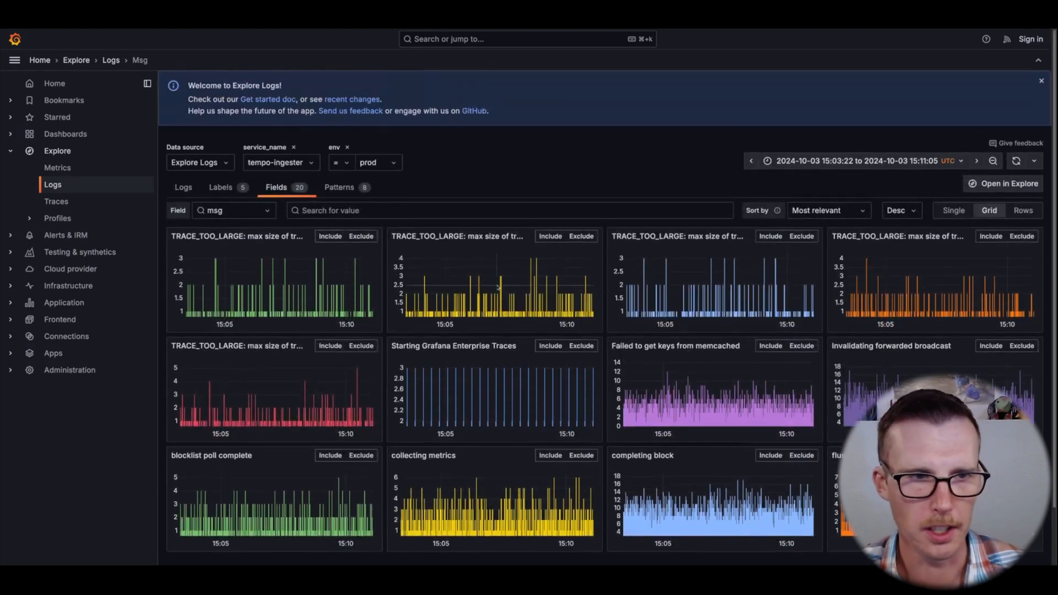
pyautogui.scroll(-3)
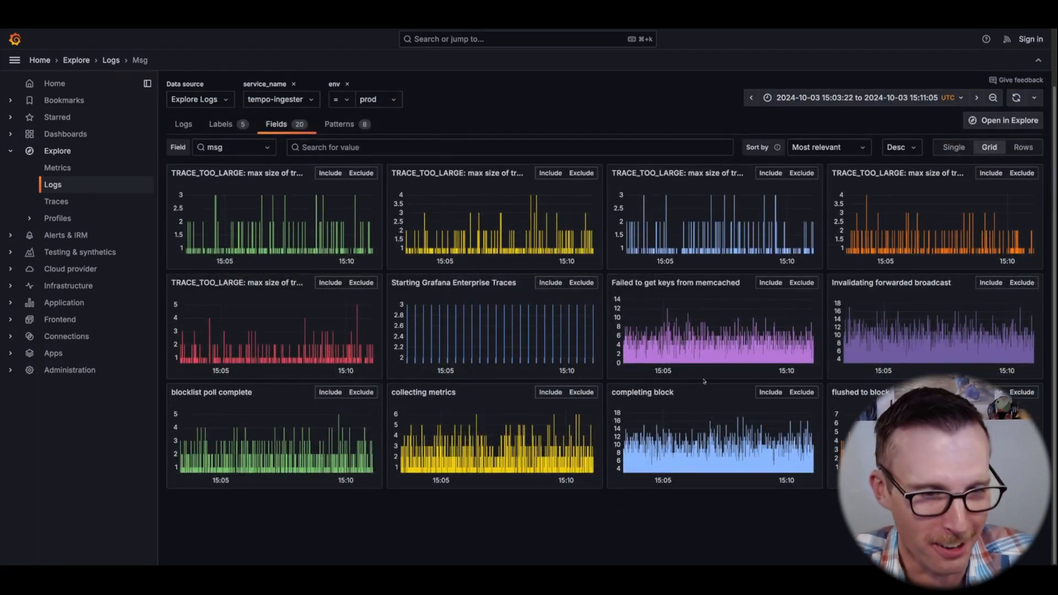
pyautogui.moveTo(554, 347)
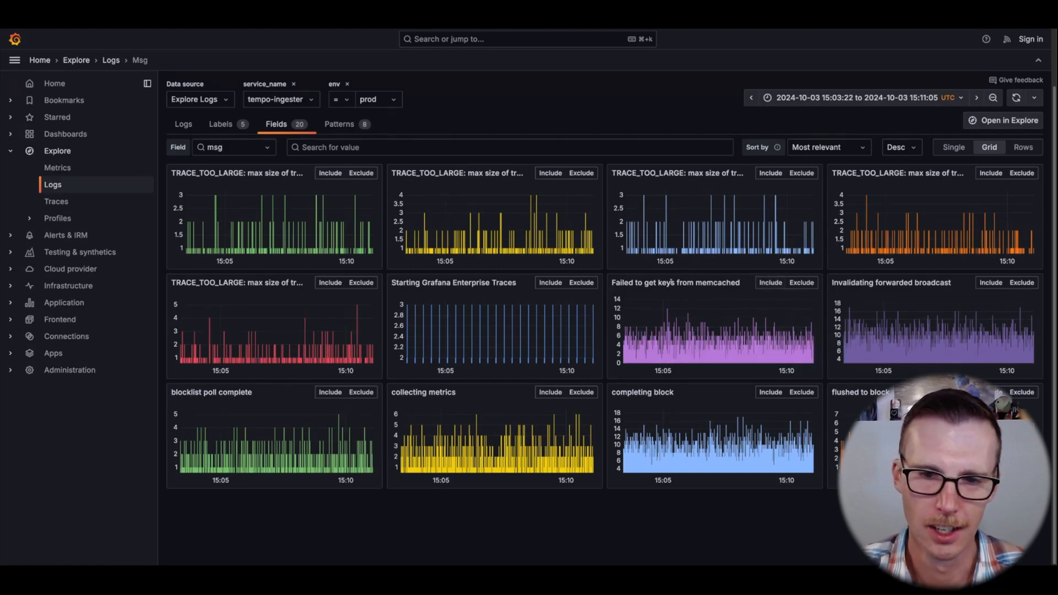
pyautogui.click(802, 282)
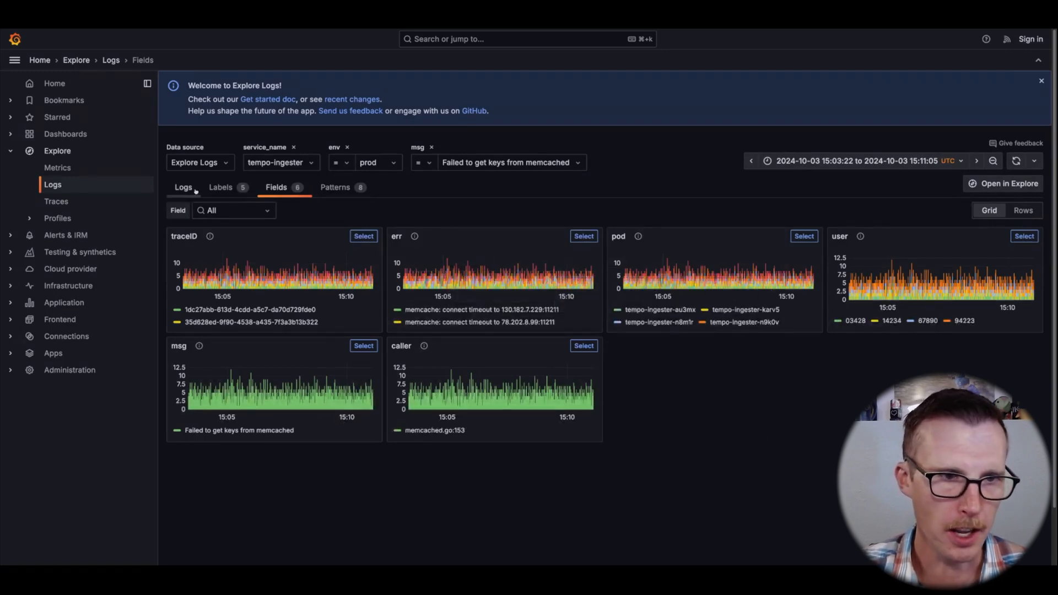
pyautogui.click(183, 188)
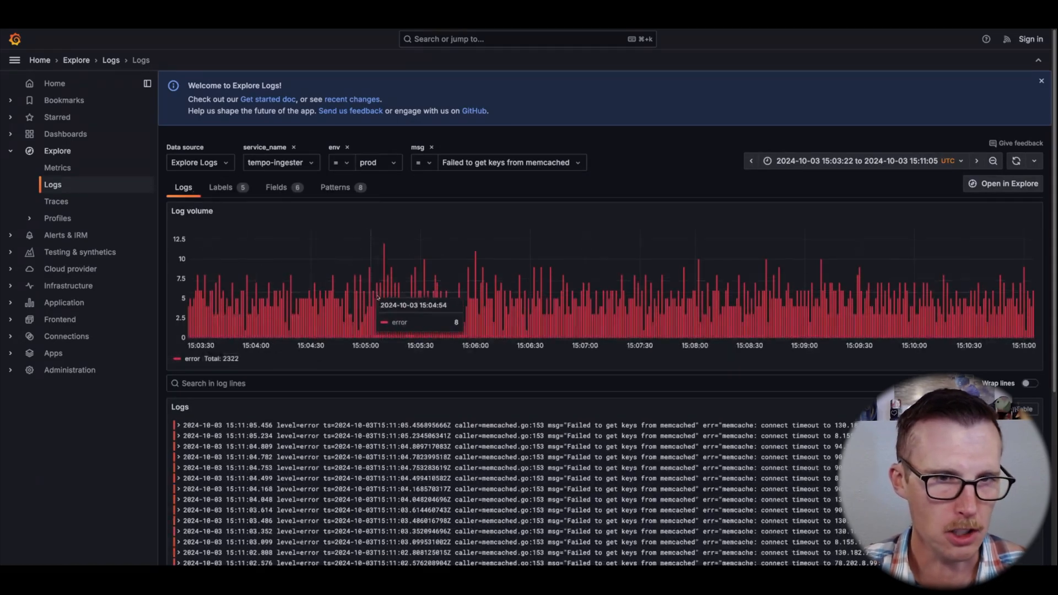
pyautogui.moveTo(624, 300)
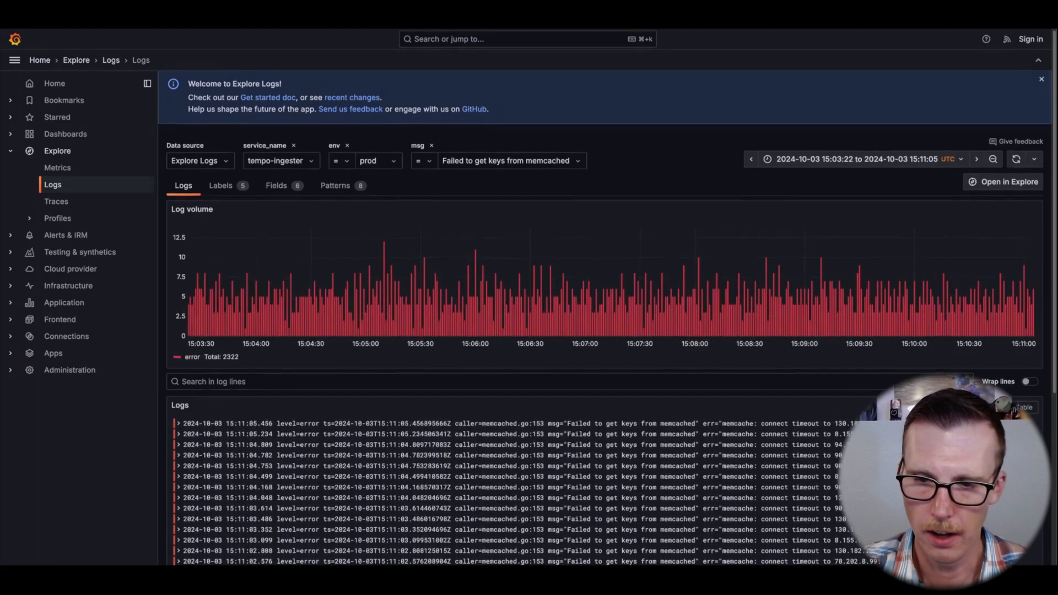
pyautogui.scroll(-3)
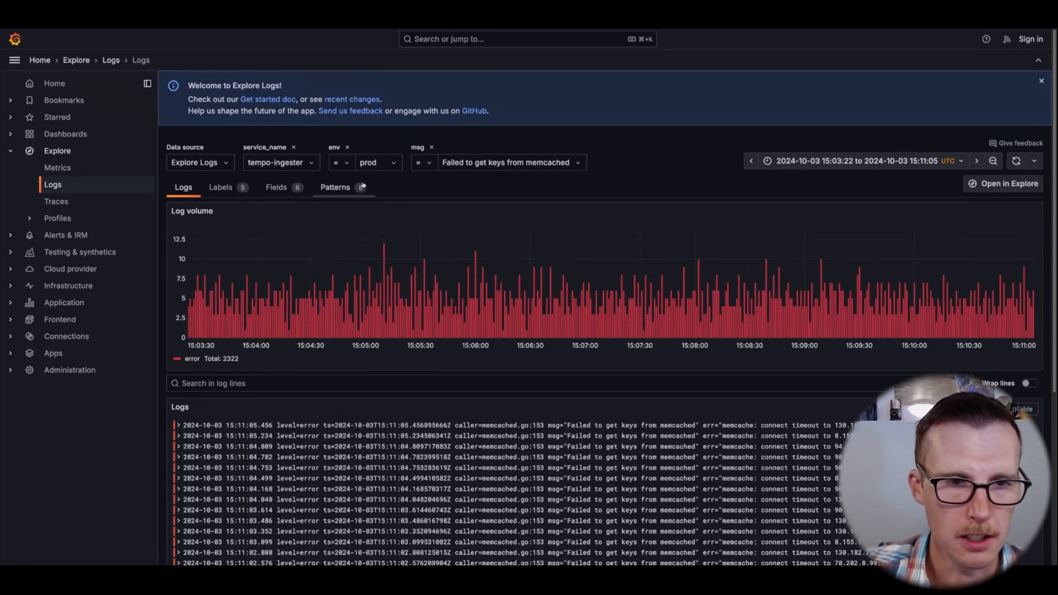
# Show the eight log patterns and dismiss the welcome banner.
pyautogui.click(335, 187)
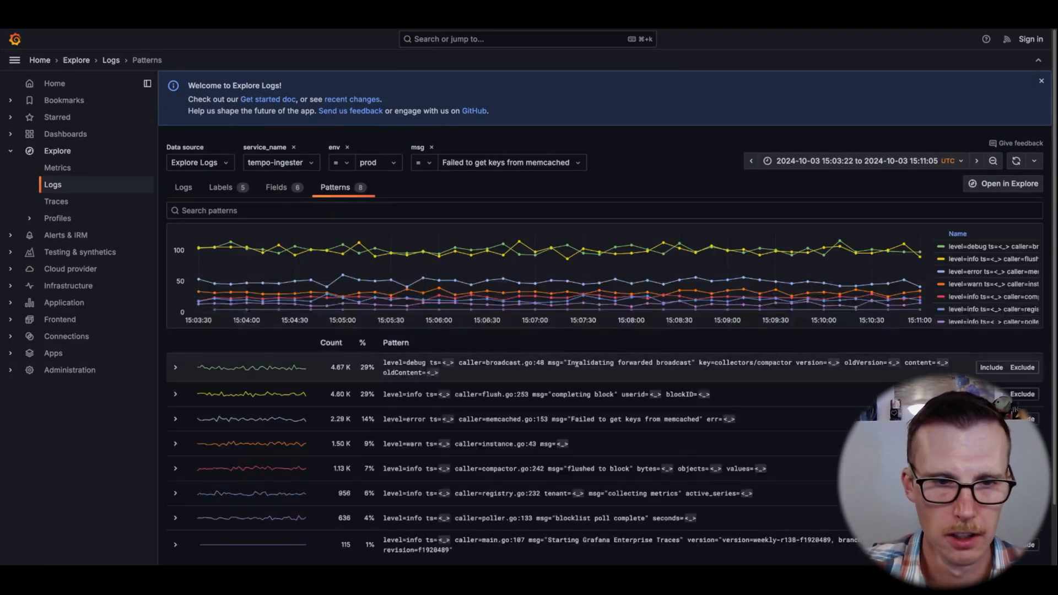
pyautogui.click(1042, 81)
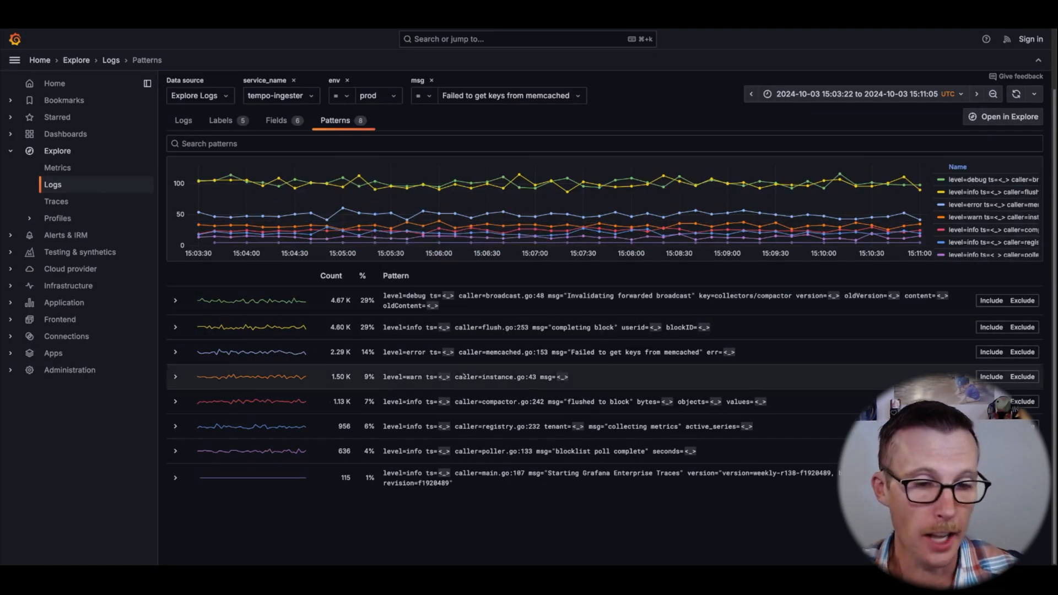
pyautogui.moveTo(451, 313)
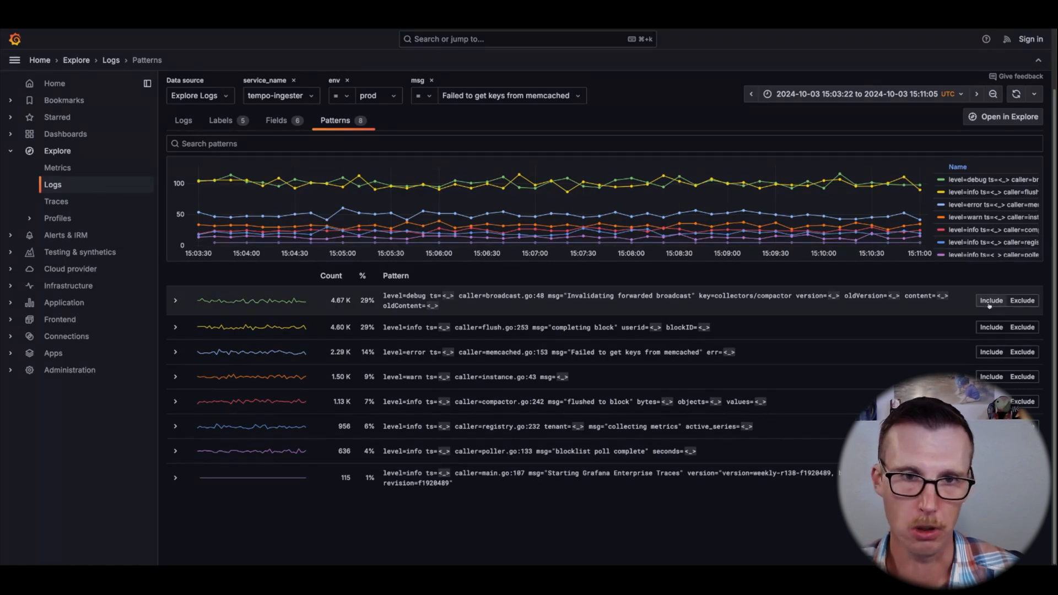
pyautogui.moveTo(473, 293)
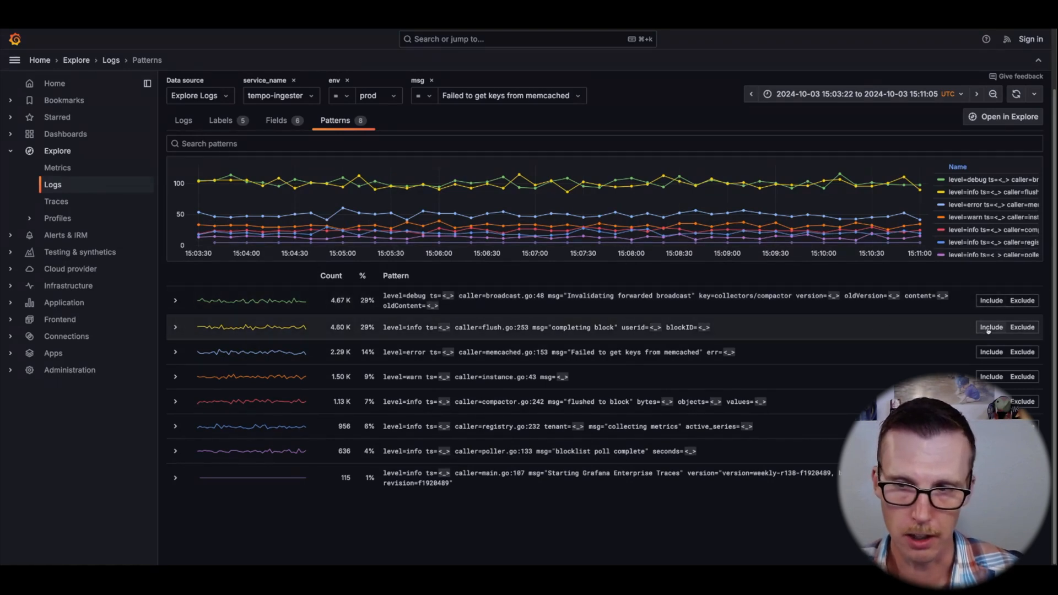
# Include the 'completing block' pattern as a filter and return to the pattern list.
pyautogui.click(990, 327)
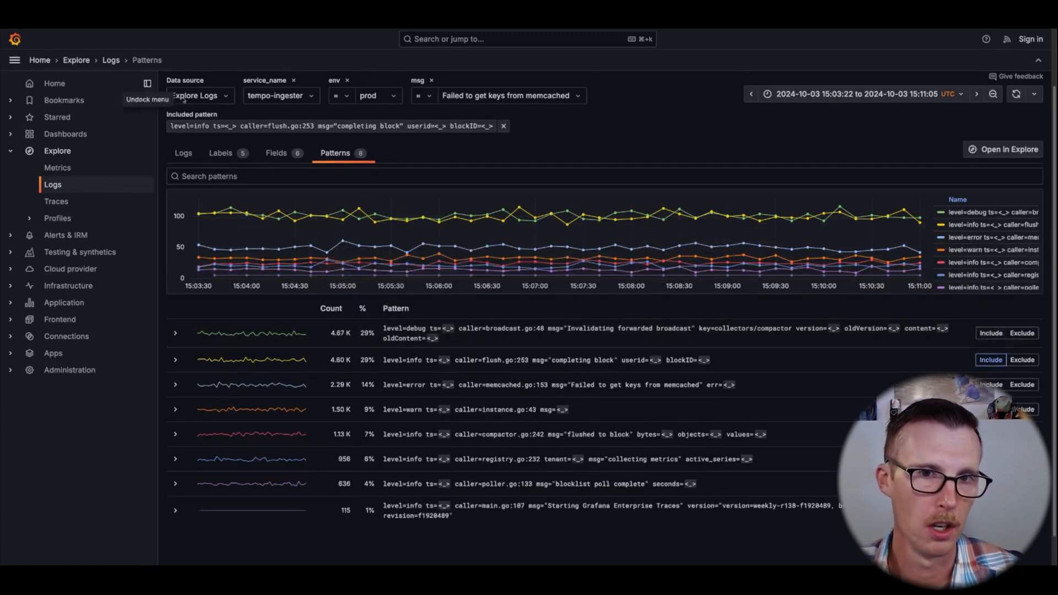
pyautogui.moveTo(76, 146)
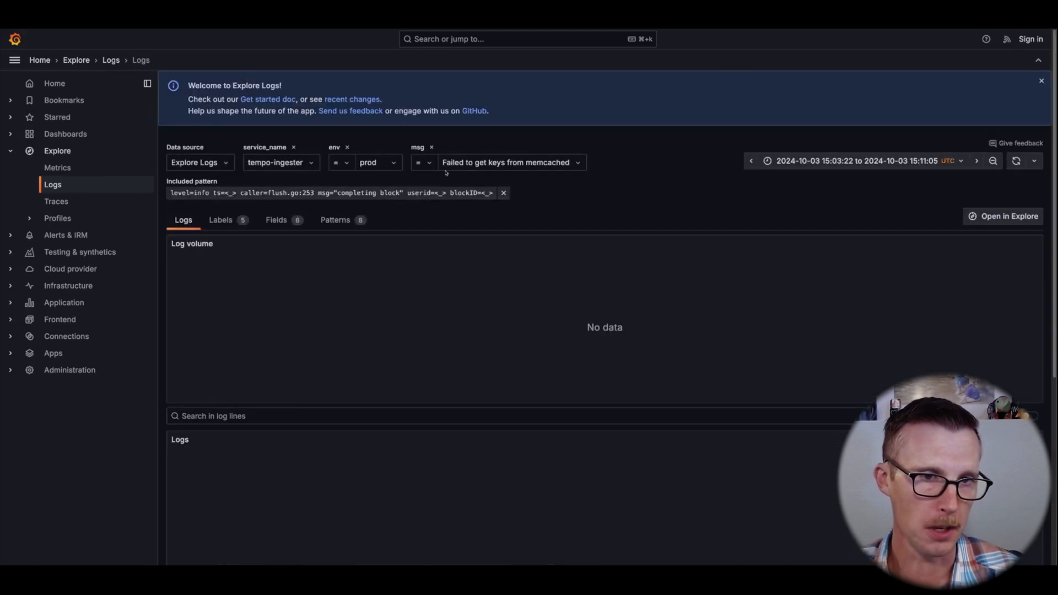
pyautogui.click(1043, 81)
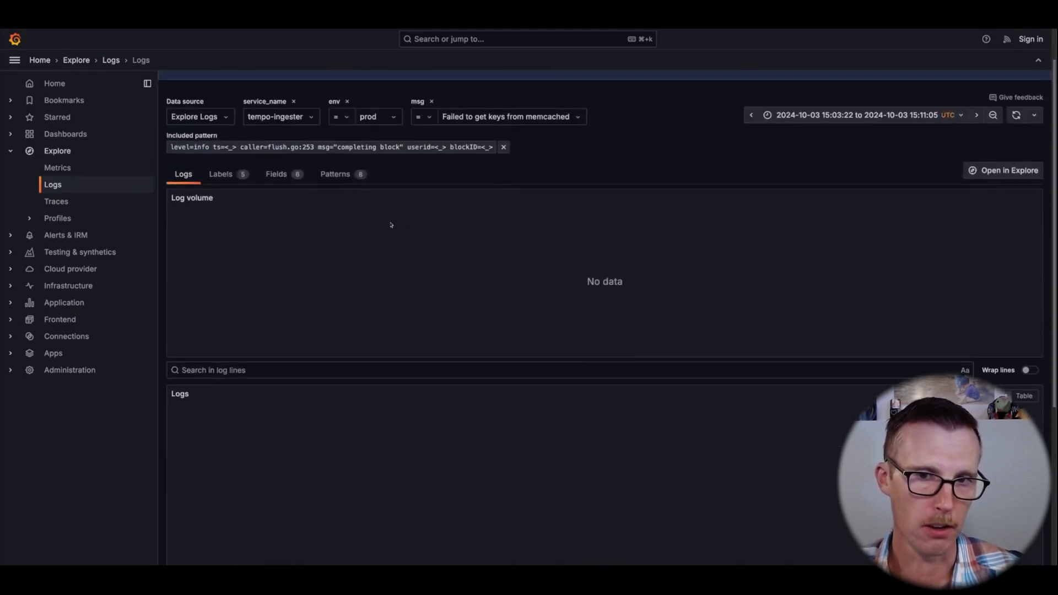
pyautogui.click(335, 175)
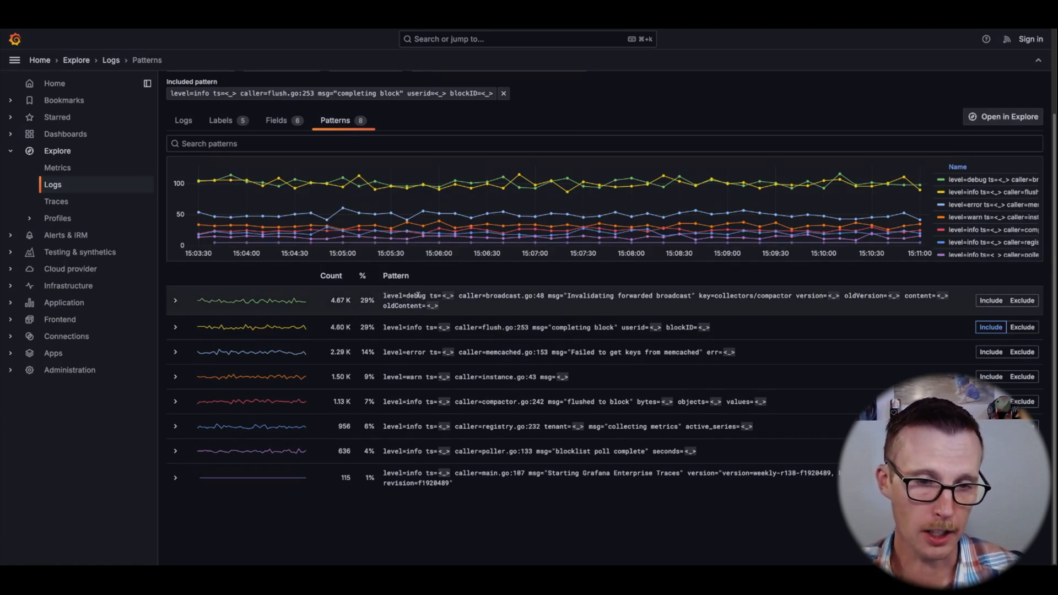
pyautogui.moveTo(410, 163)
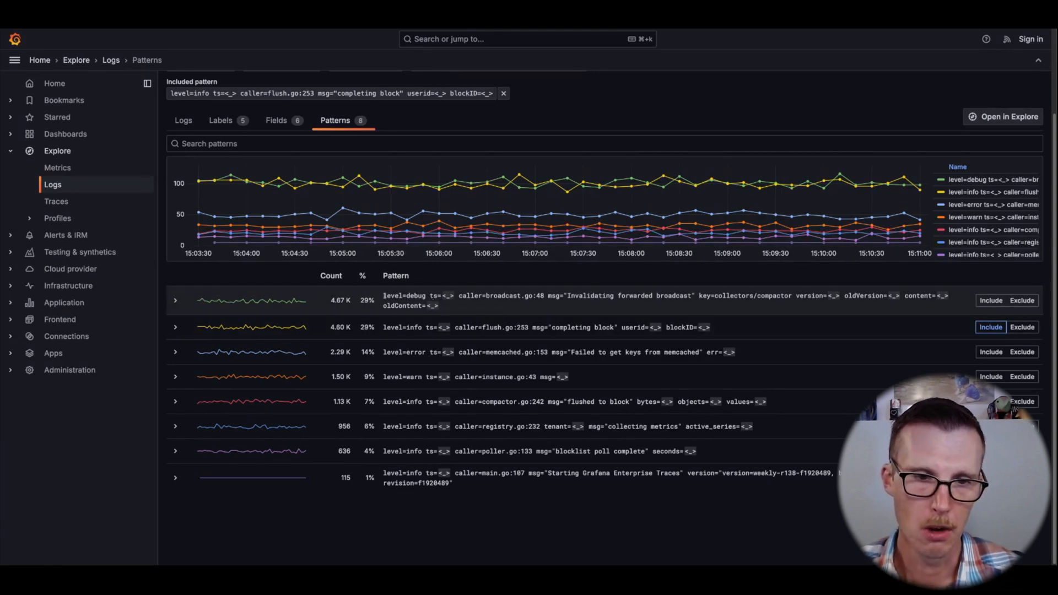
# Highlight parts of the debug and memcached error pattern lines while explaining them.
pyautogui.doubleClick(471, 296)
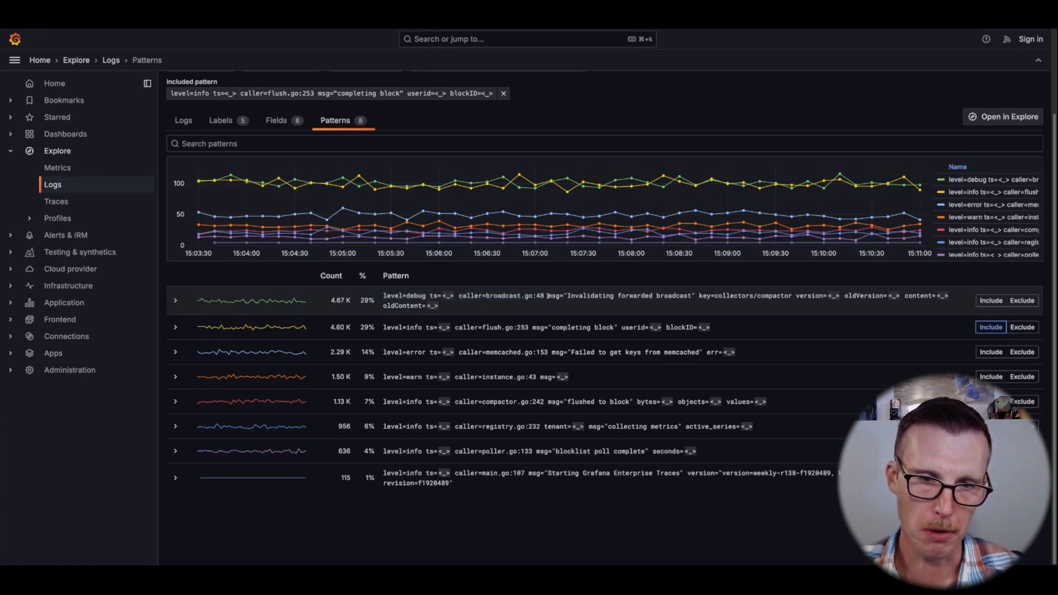
pyautogui.moveTo(548, 296); pyautogui.dragTo(751, 296)
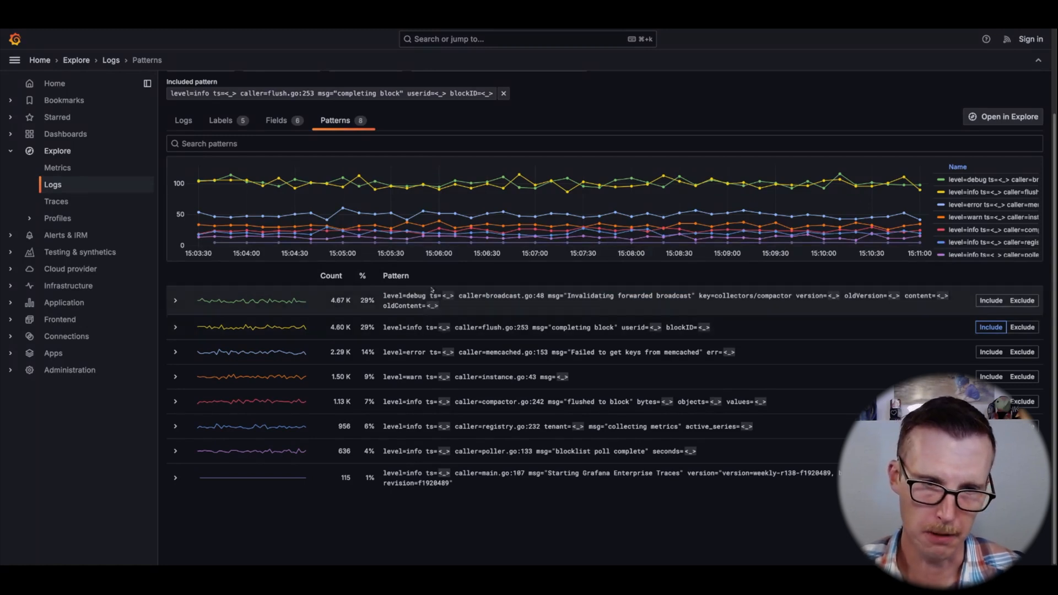
pyautogui.moveTo(416, 312)
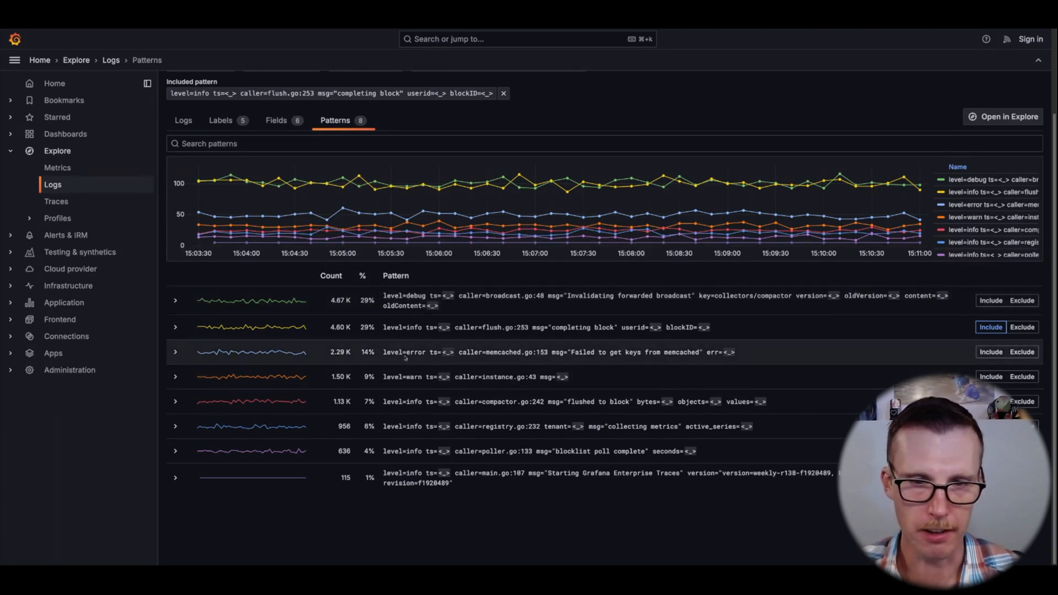
pyautogui.tripleClick(541, 352)
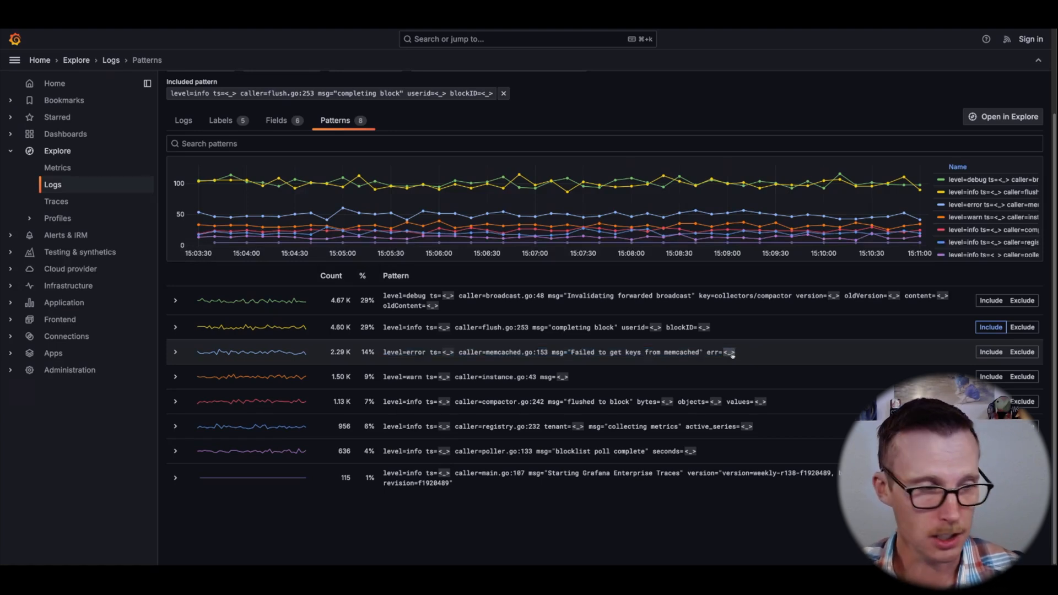
pyautogui.moveTo(449, 351)
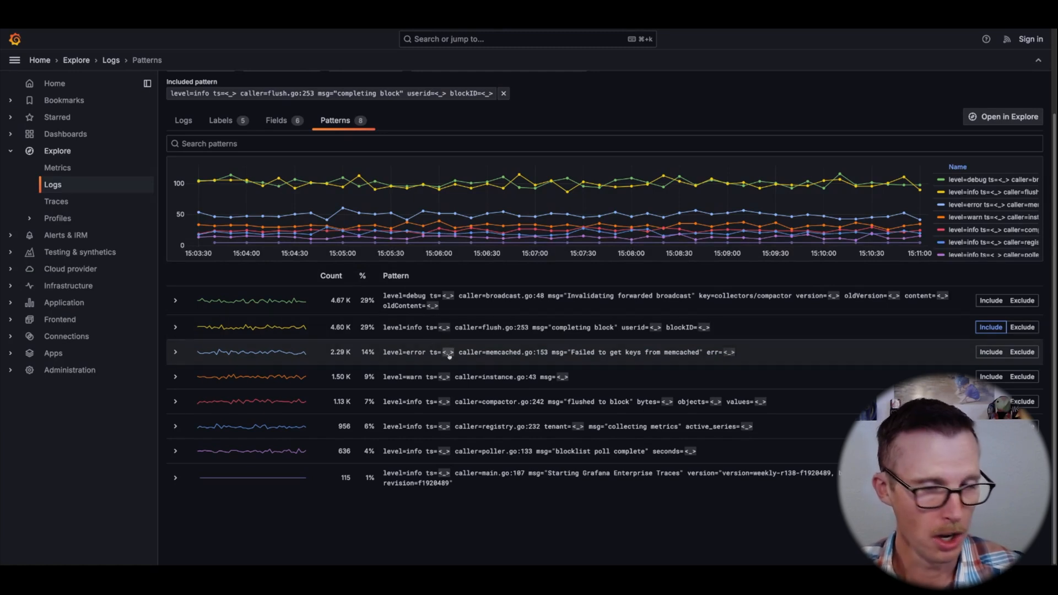
pyautogui.doubleClick(391, 352)
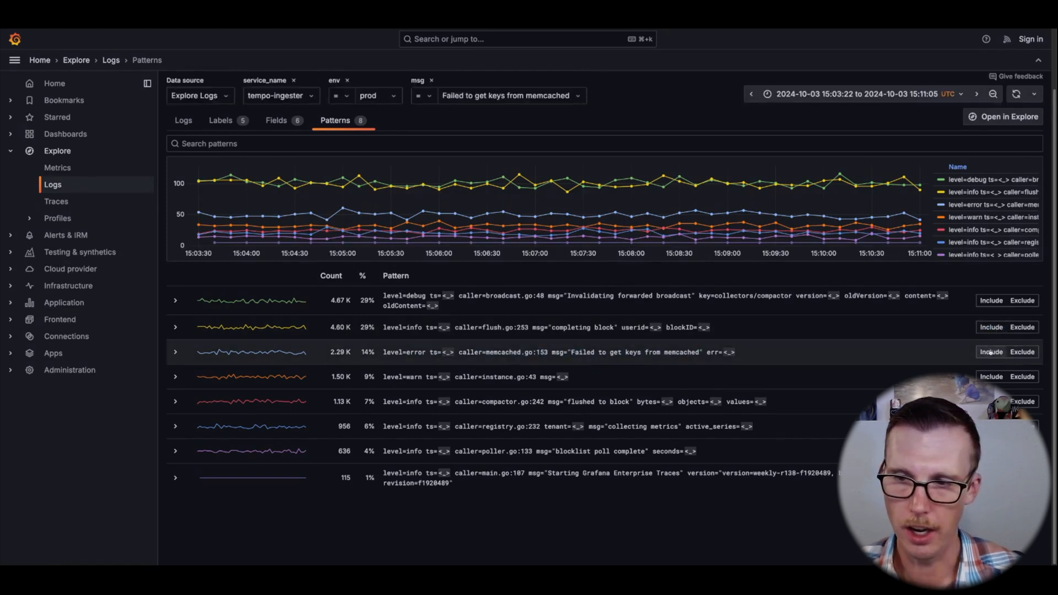
# Include the memcached error pattern as a filter and scroll through the matching error logs.
pyautogui.click(991, 352)
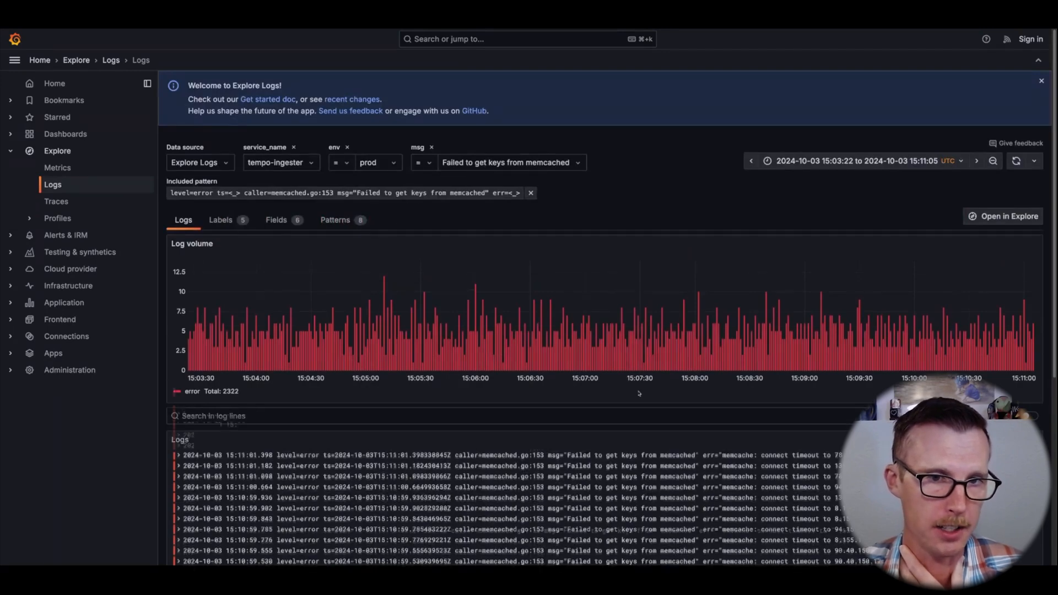
pyautogui.scroll(-3)
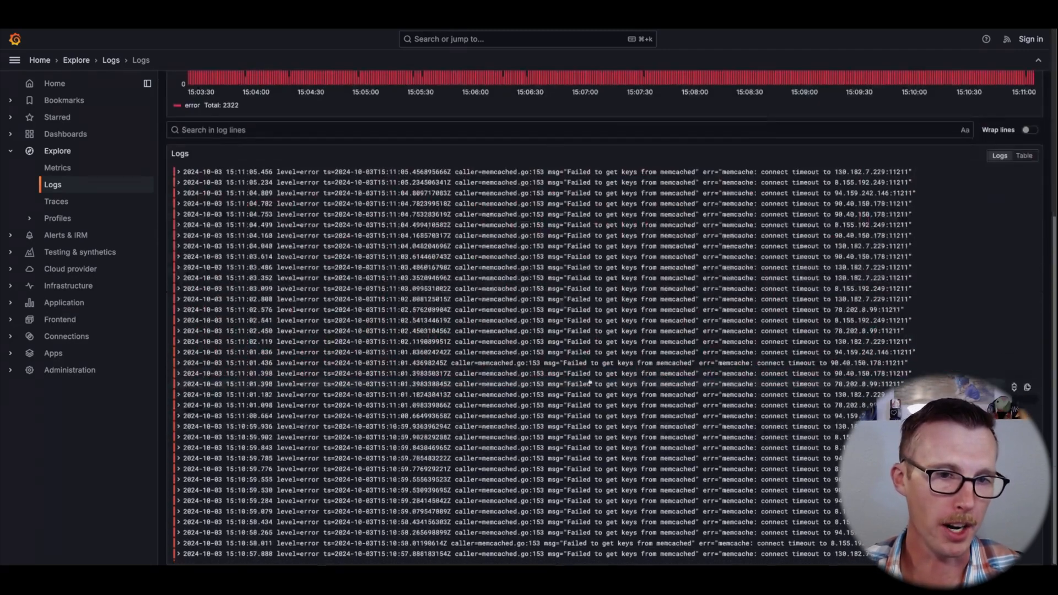
pyautogui.scroll(-3)
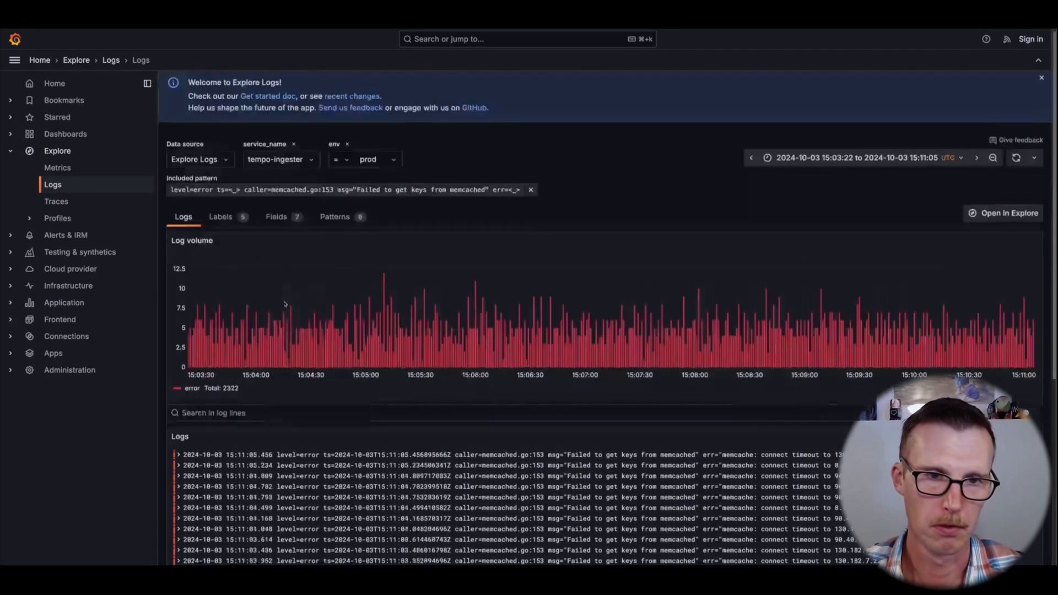
# Return to the Patterns list with the memcached error pattern still included.
pyautogui.click(334, 217)
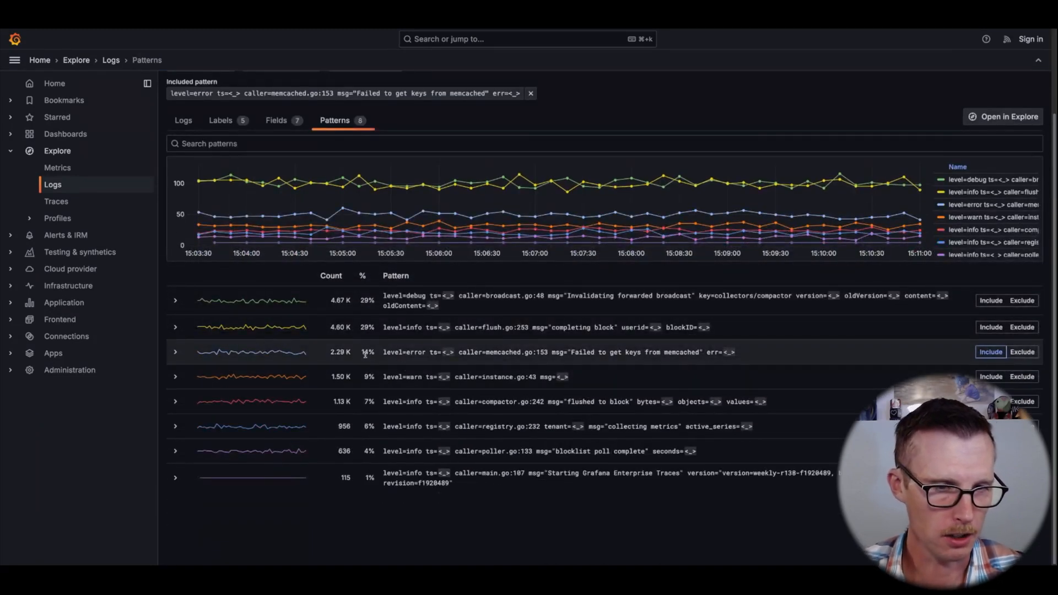
pyautogui.moveTo(412, 547)
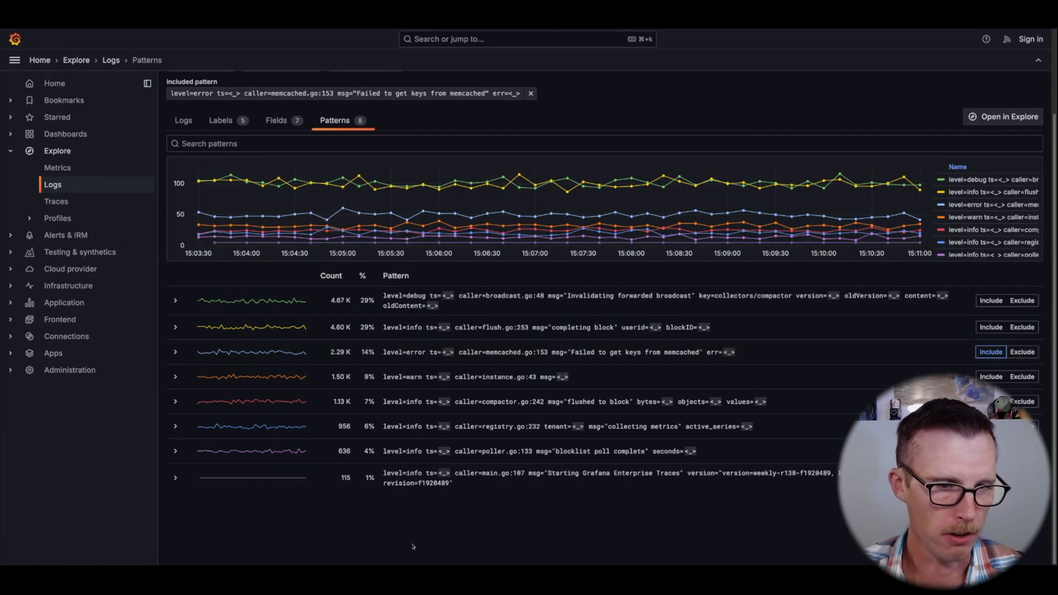